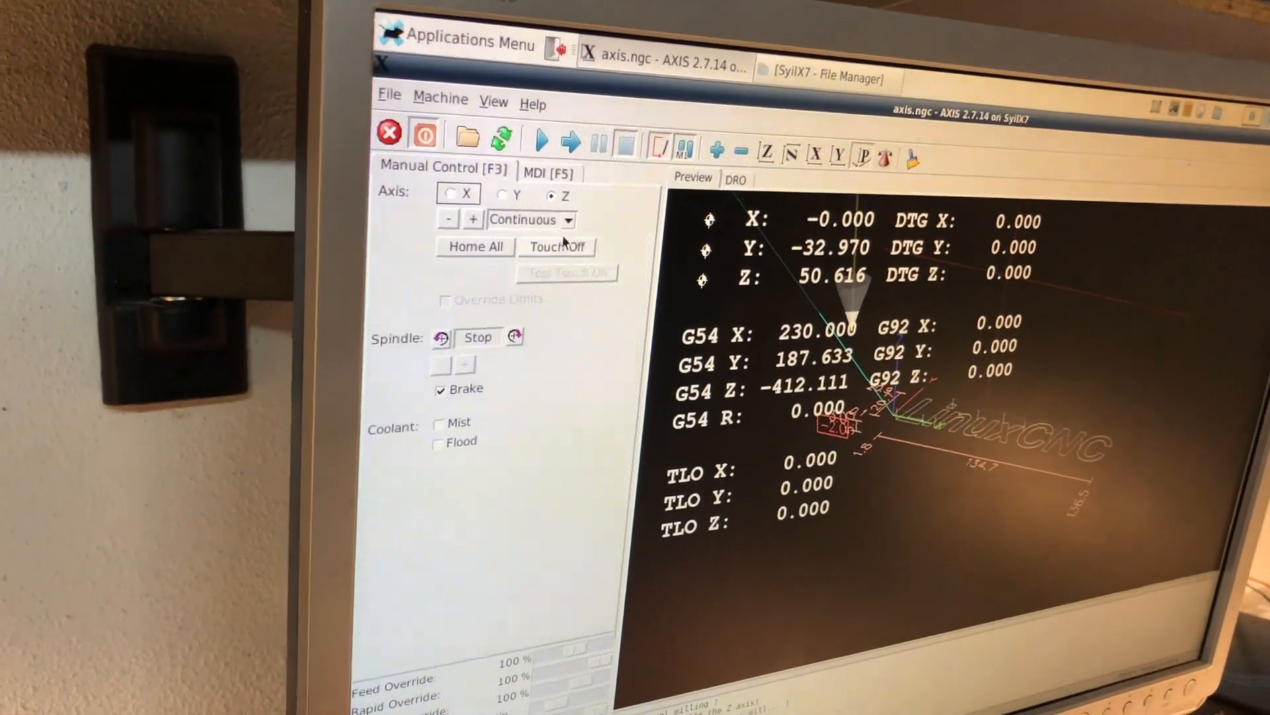
Touch off the Z axis to 0.0 in P1 G54 so Z reads 0.000
left_click(557, 247)
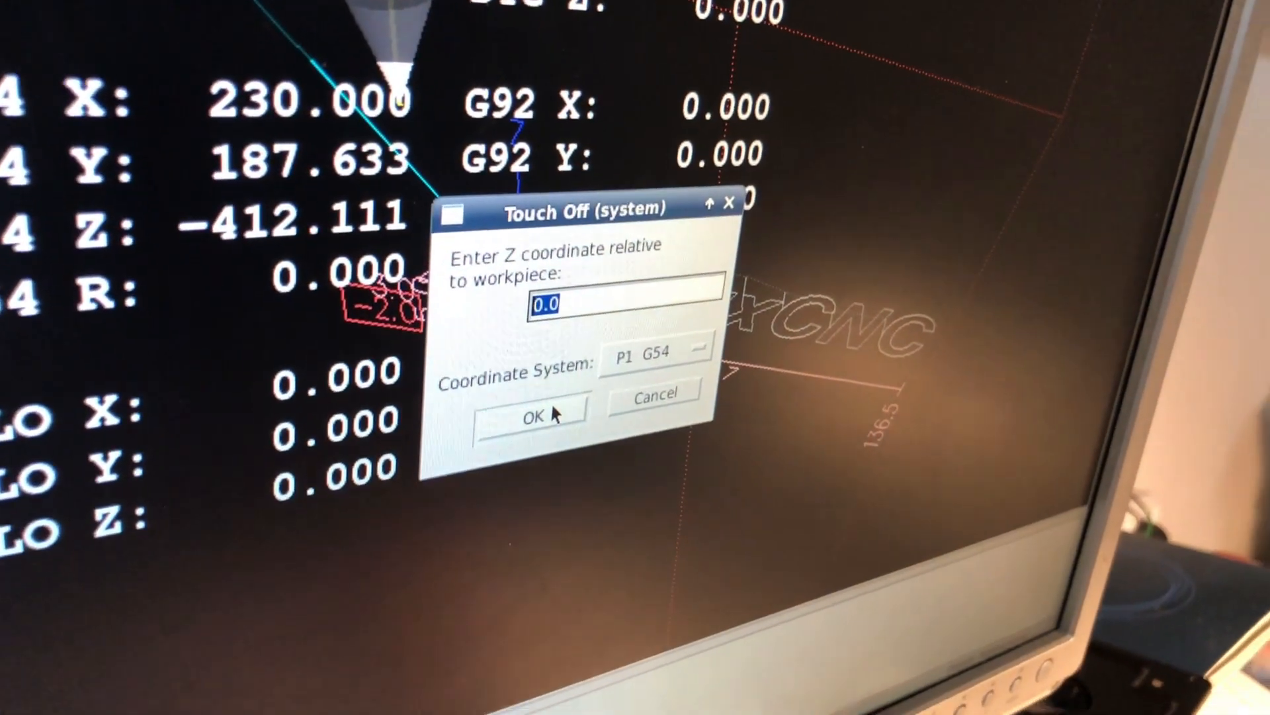
left_click(534, 416)
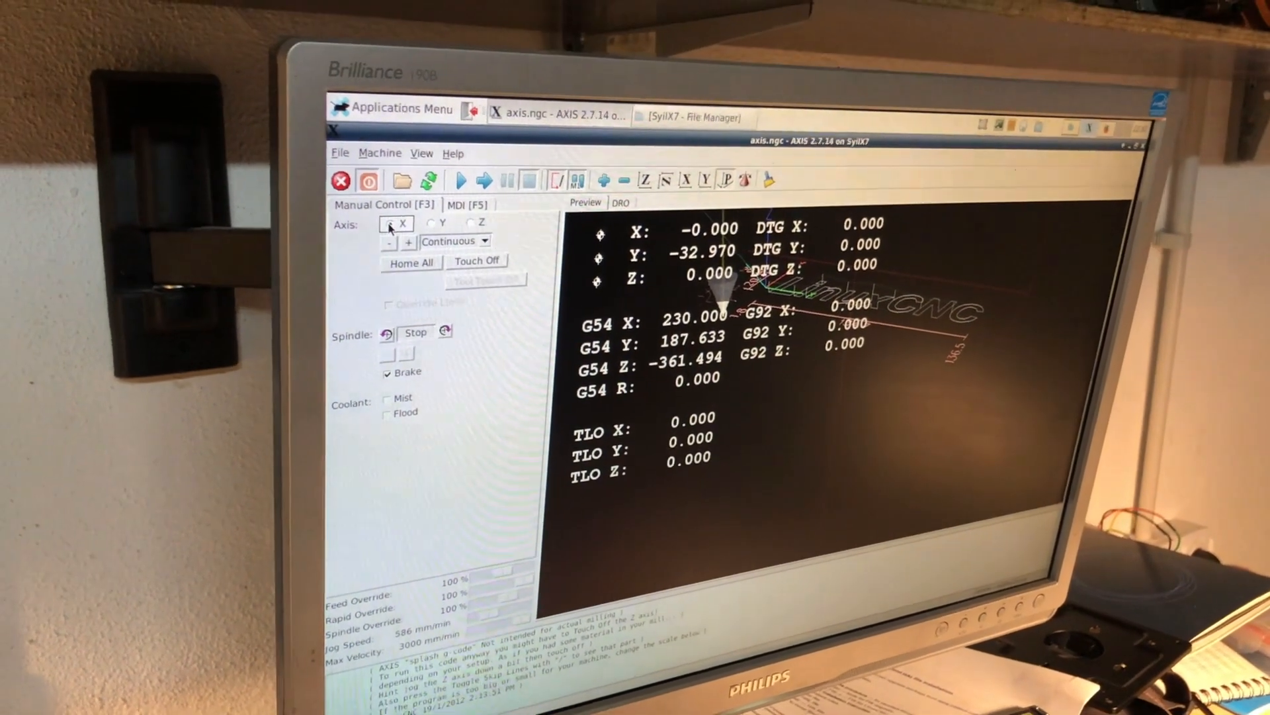
Touch off the X axis to 0.0 in G54 so X reads 0.000
left_click(476, 260)
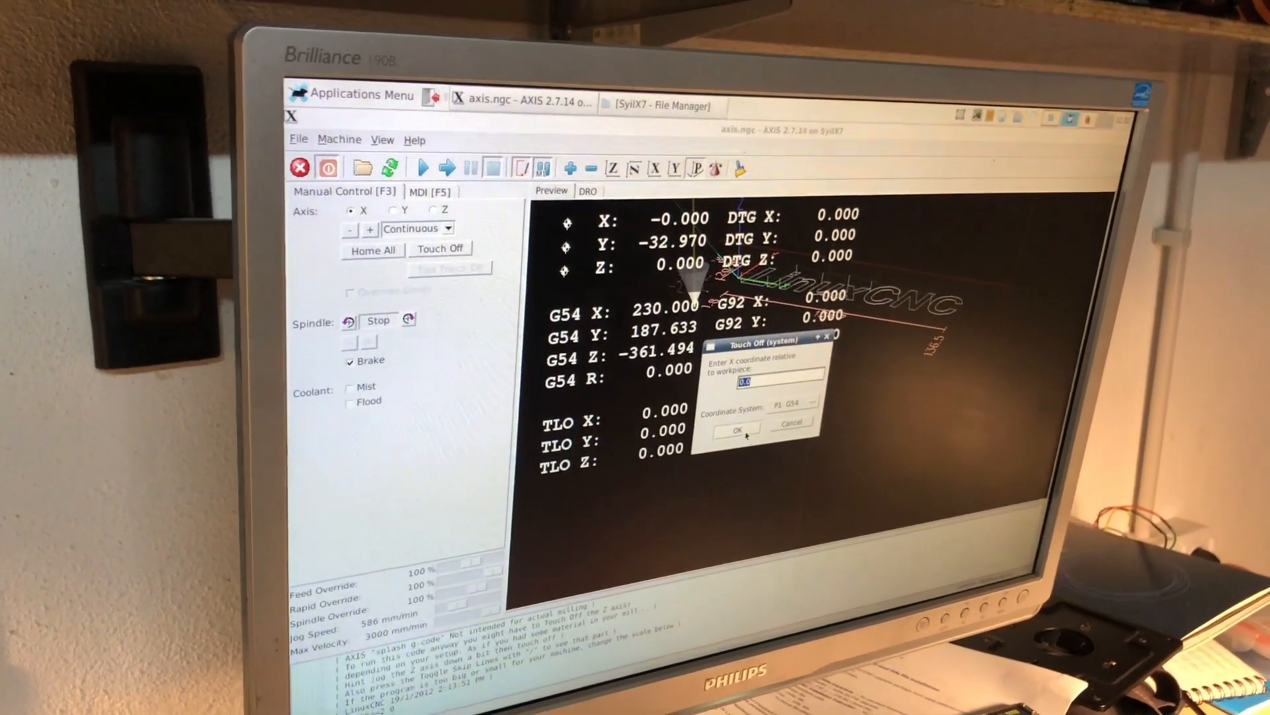
left_click(738, 430)
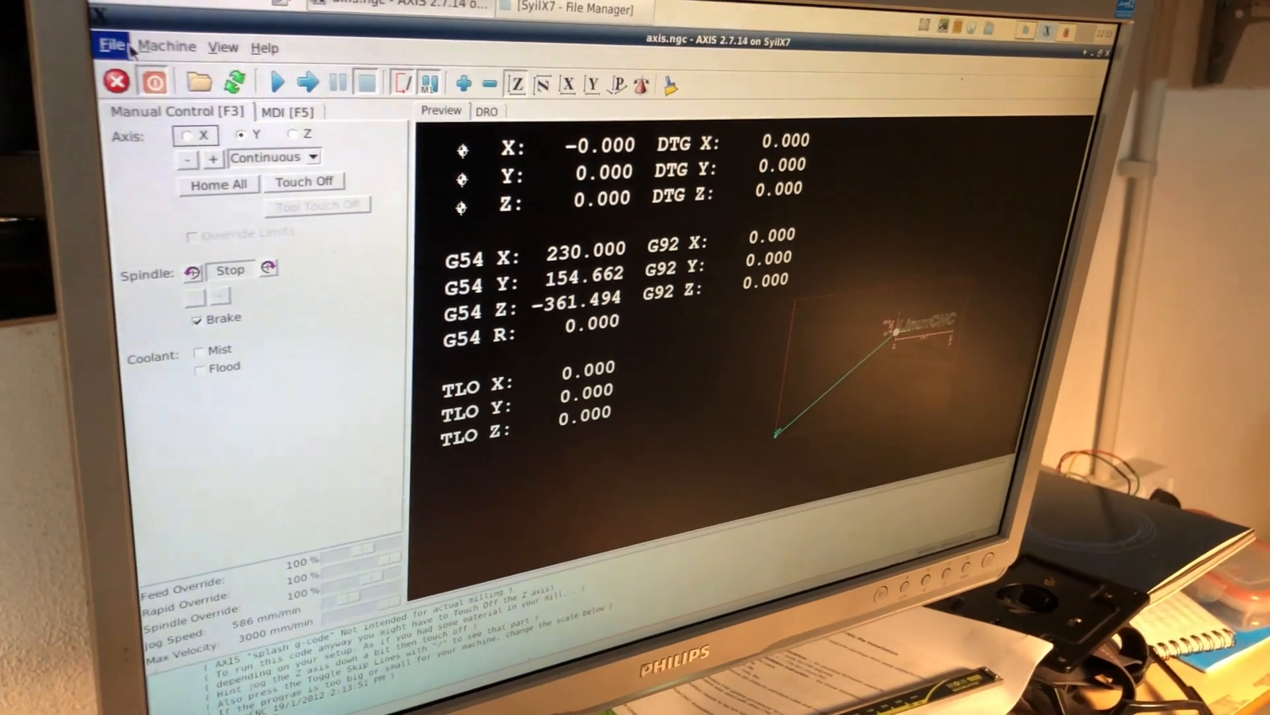
Show the File menu with Open, Properties and Edit tool table entries
left_click(114, 45)
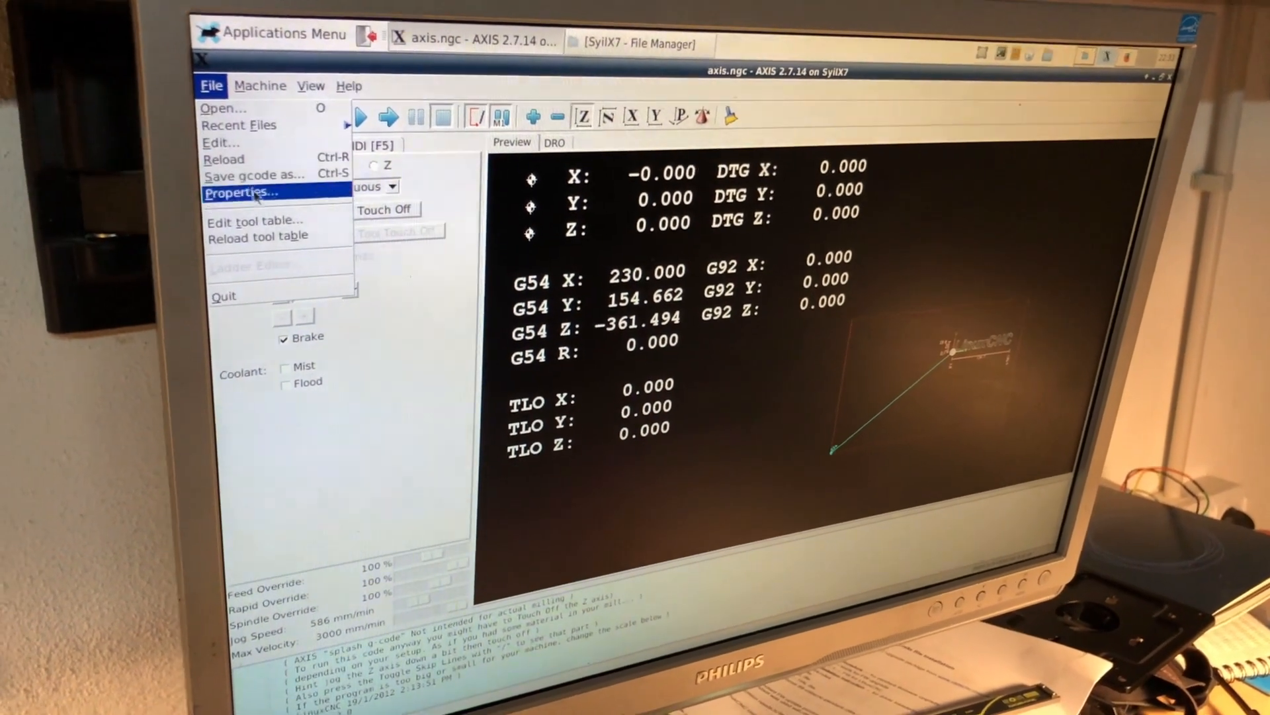